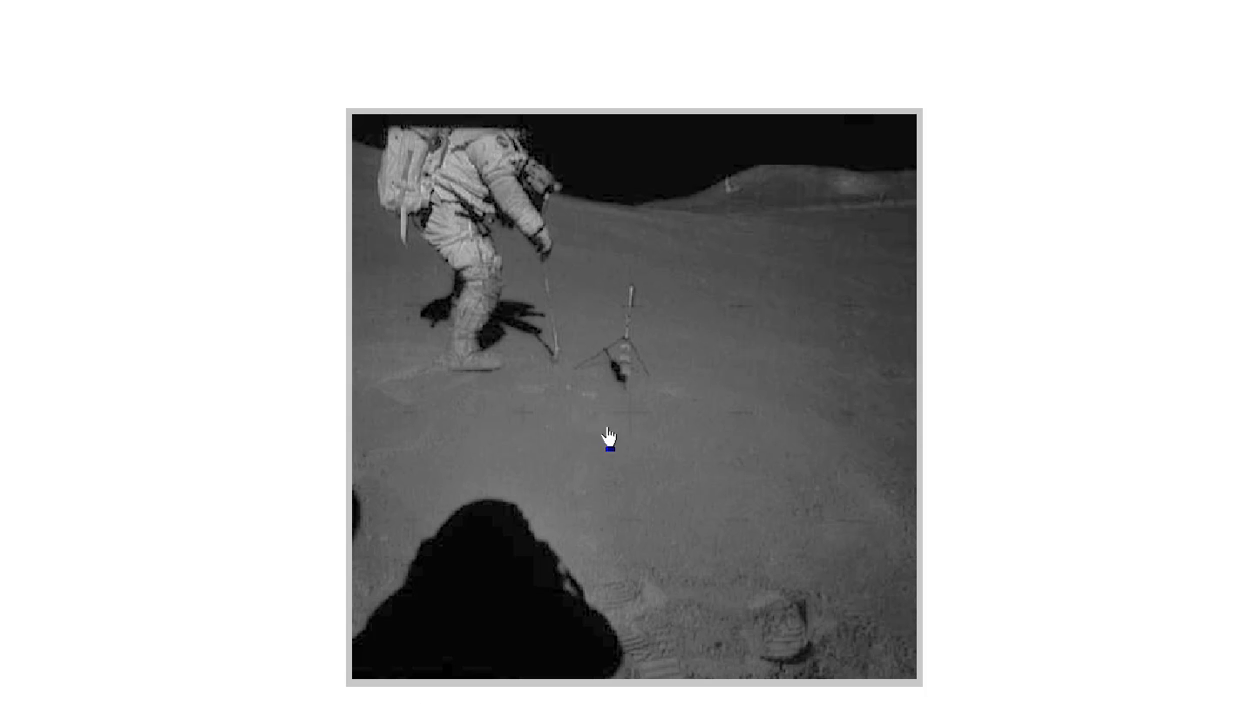
mouse_move(616, 328)
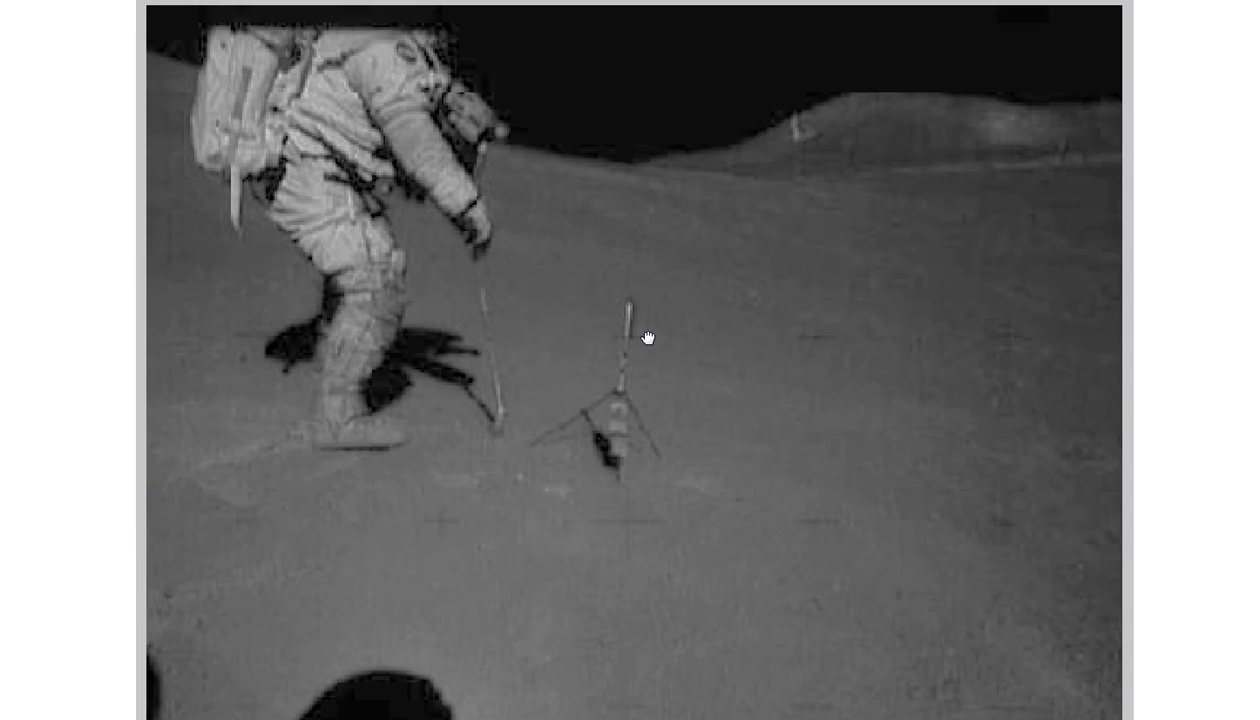
mouse_move(800, 188)
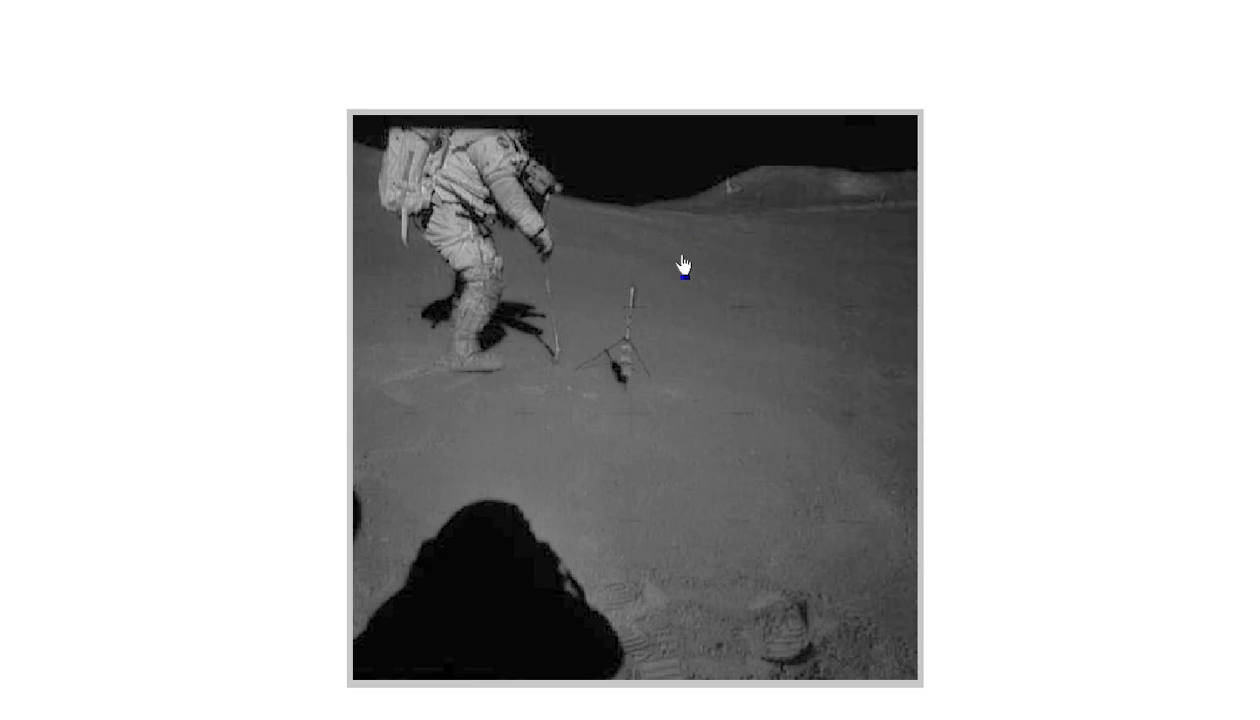
mouse_move(1006, 582)
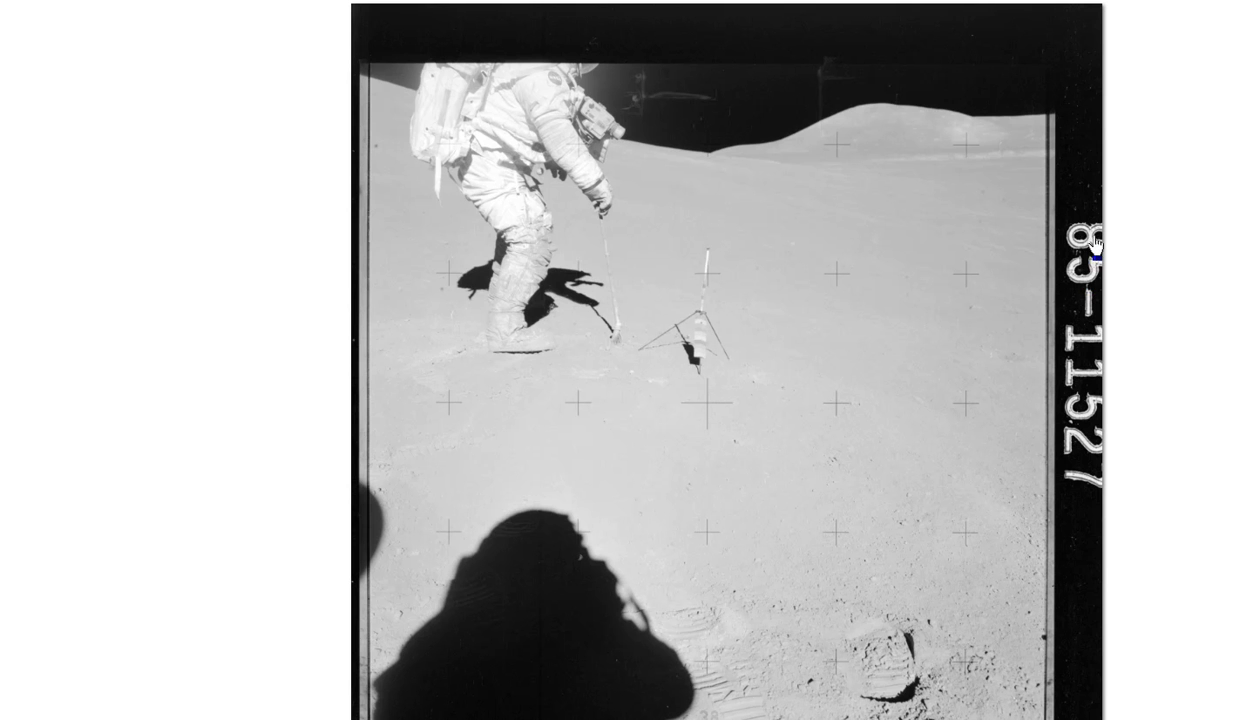
mouse_move(1108, 396)
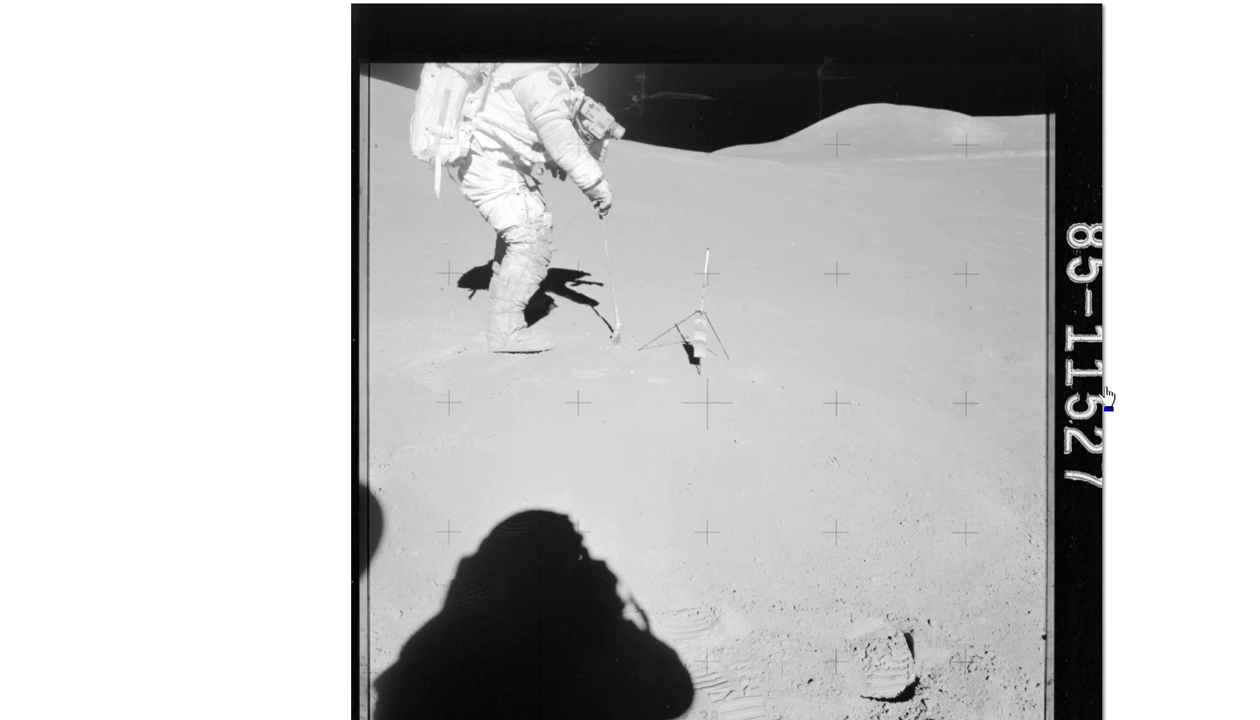
mouse_move(1096, 476)
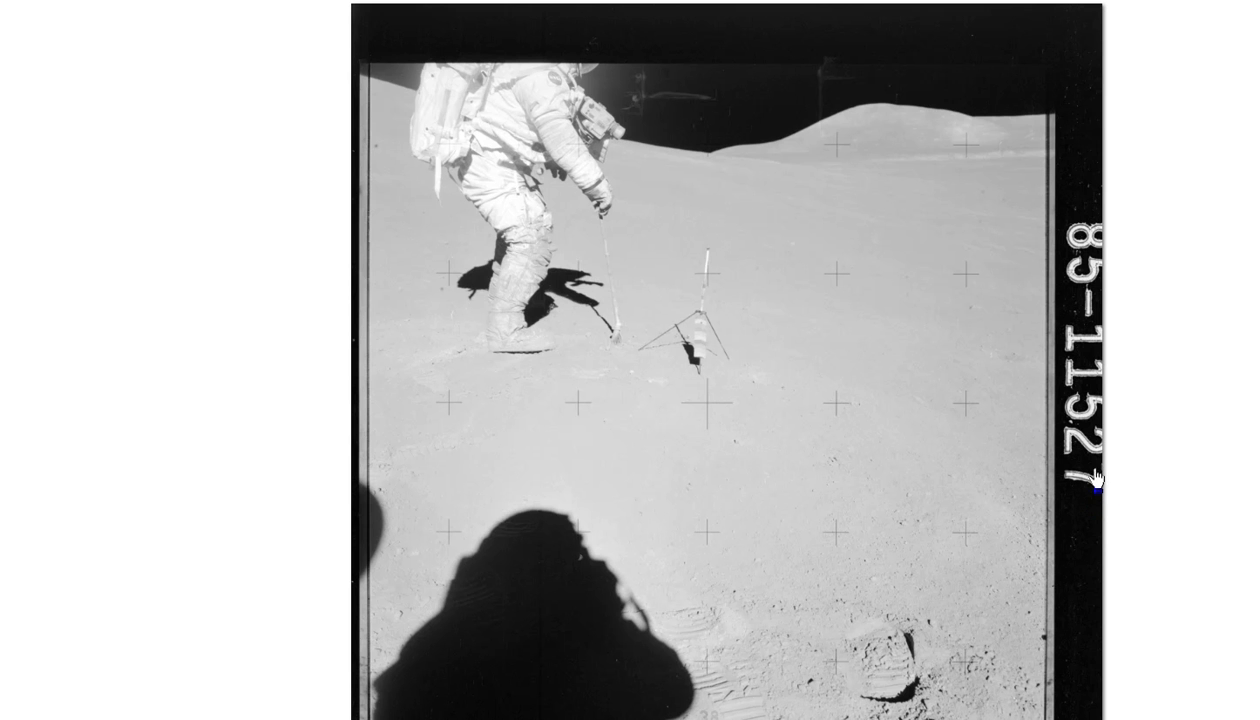
mouse_move(664, 144)
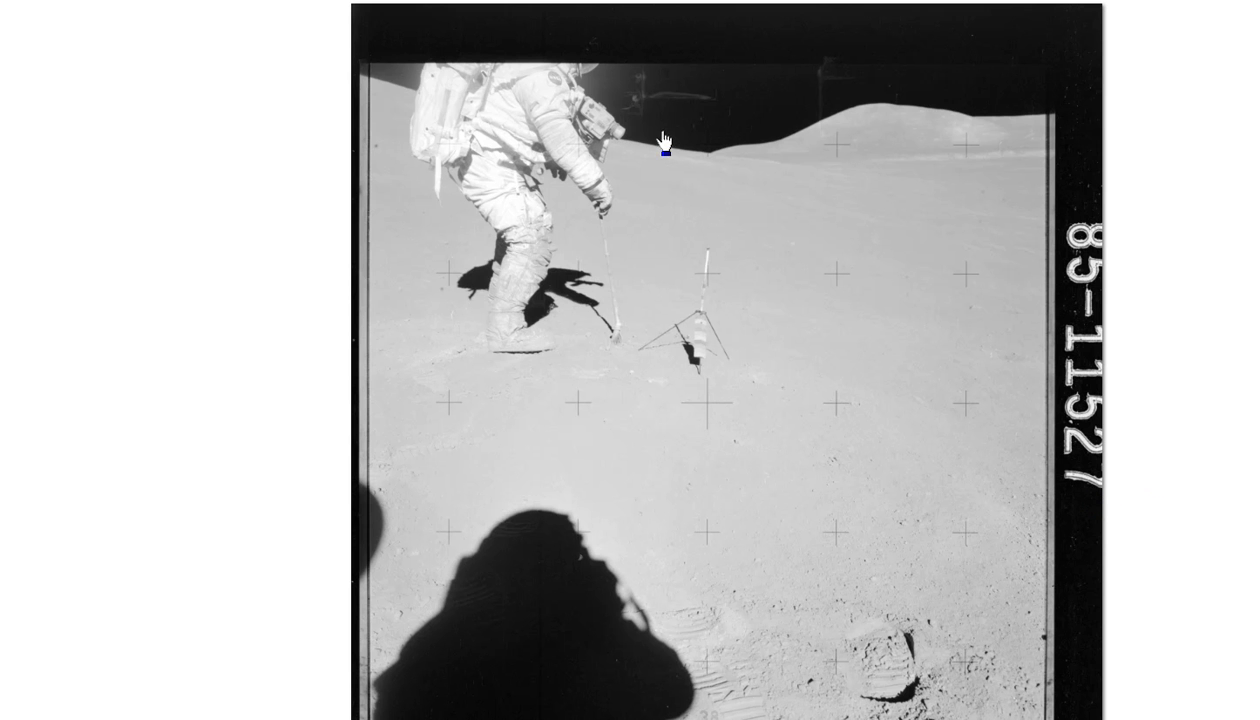
mouse_move(668, 116)
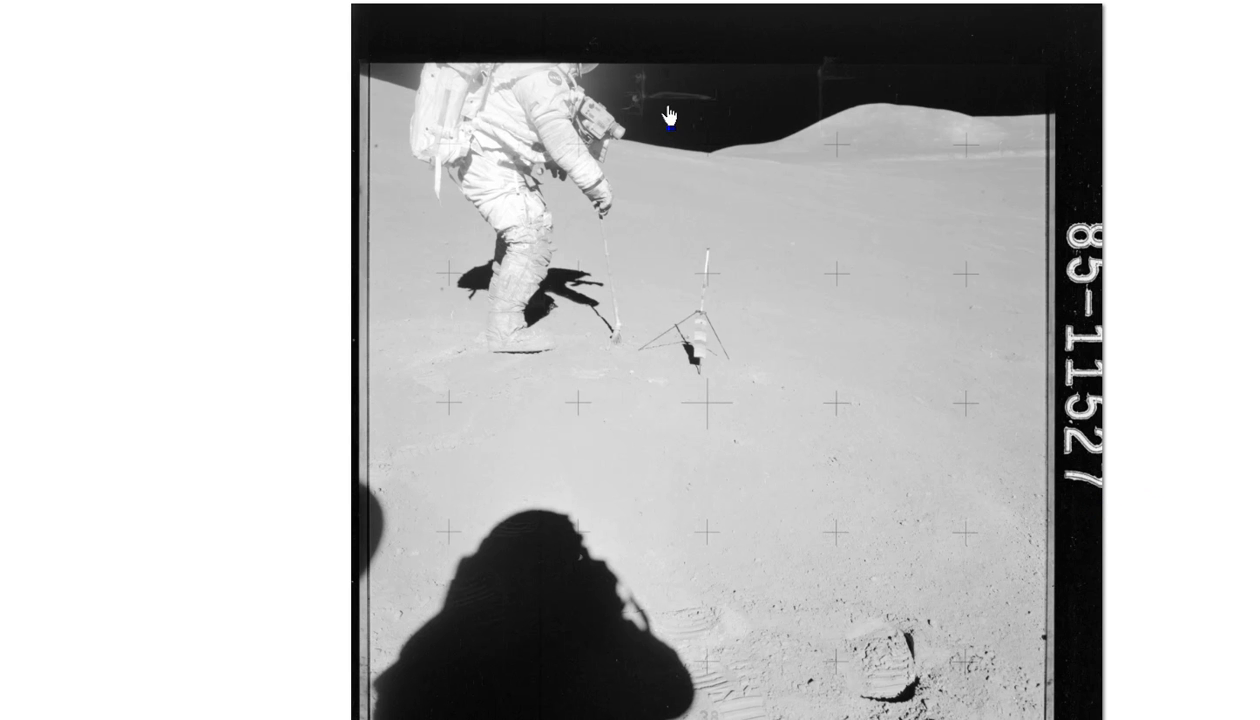